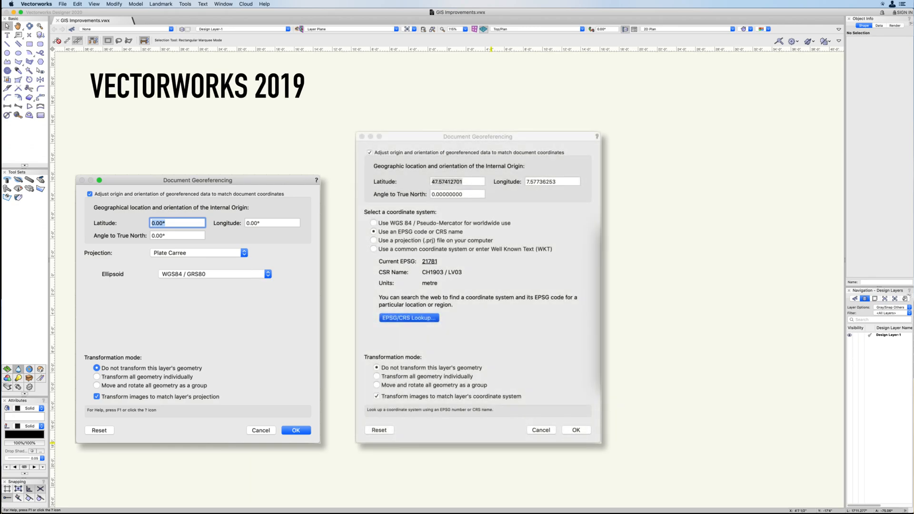
Search for 'CH-4056 Basel, Switzerland' and centre the satellite view on the first 4056 Basel result
{"action": "left_click", "coordinate": [408, 318]}
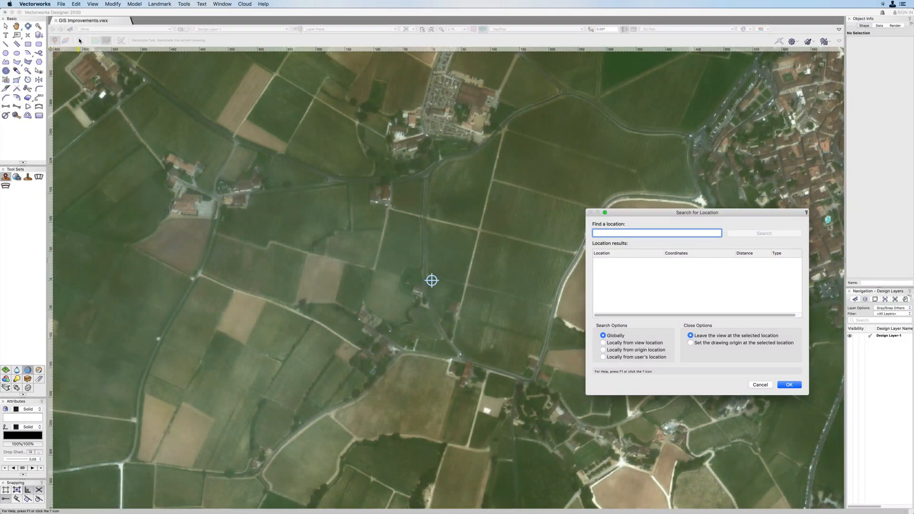
{"action": "type", "text": "CH-4056 Basel, Switzerland"}
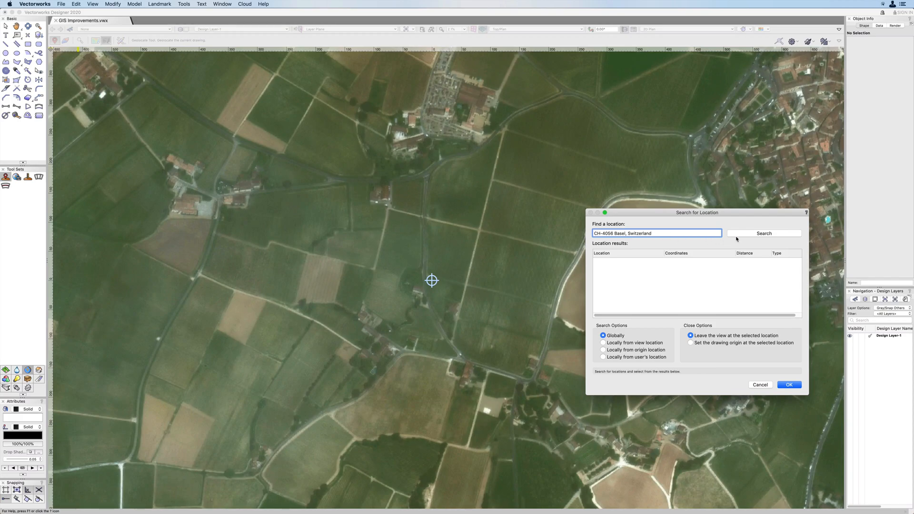
{"action": "left_click", "coordinate": [762, 234]}
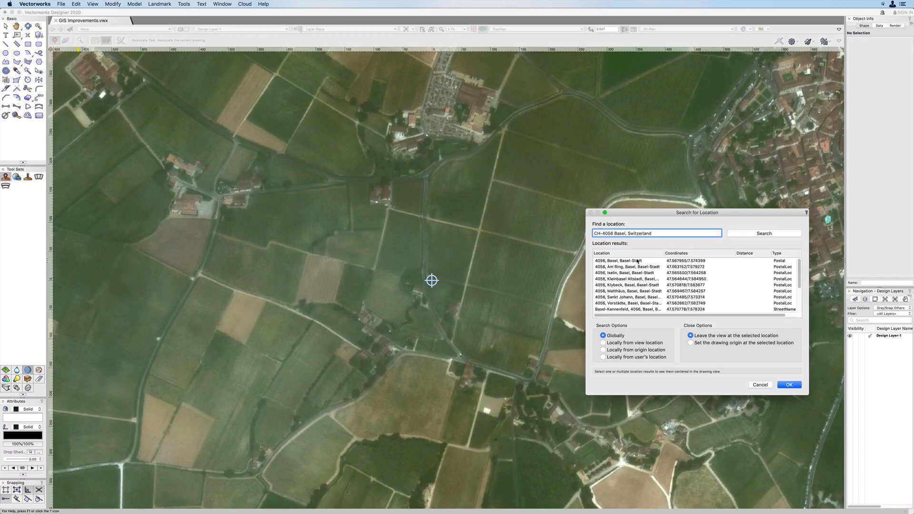
{"action": "left_click", "coordinate": [627, 261]}
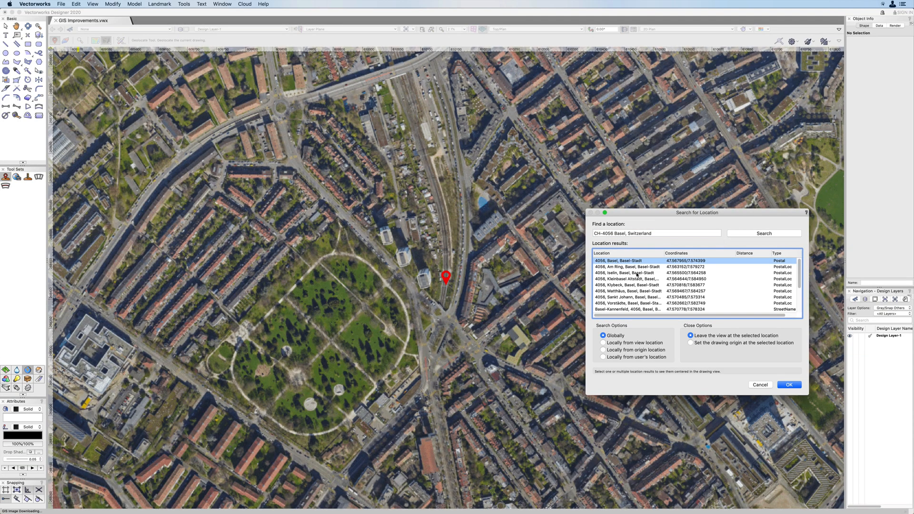
{"action": "left_click", "coordinate": [788, 384]}
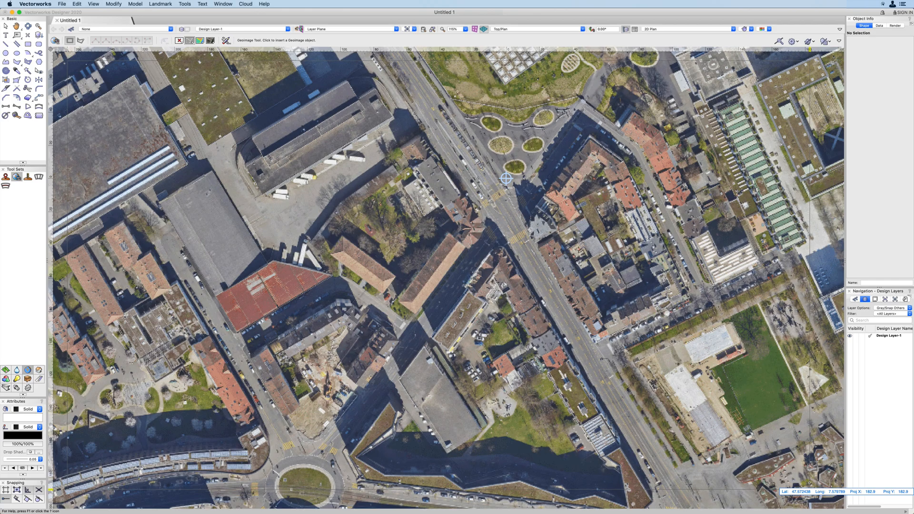
Insert a Geoimage satellite imagery object into the drawing
{"action": "left_click", "coordinate": [172, 20]}
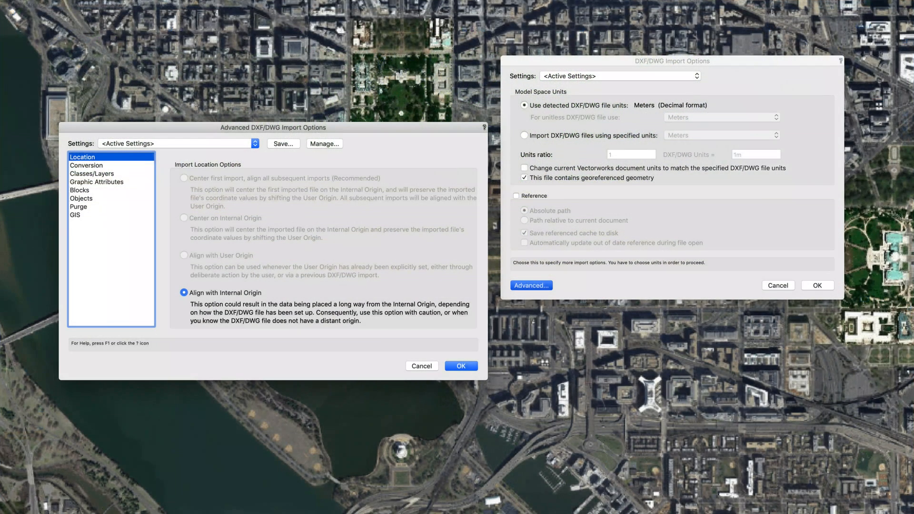
In the GIS category, import geometry using the document's coordinate system
{"action": "left_click", "coordinate": [74, 215]}
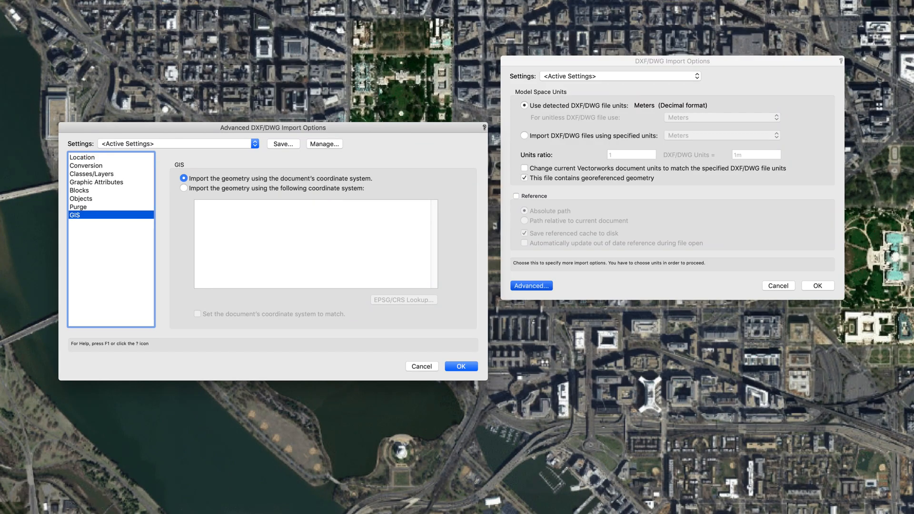
{"action": "left_click", "coordinate": [461, 366]}
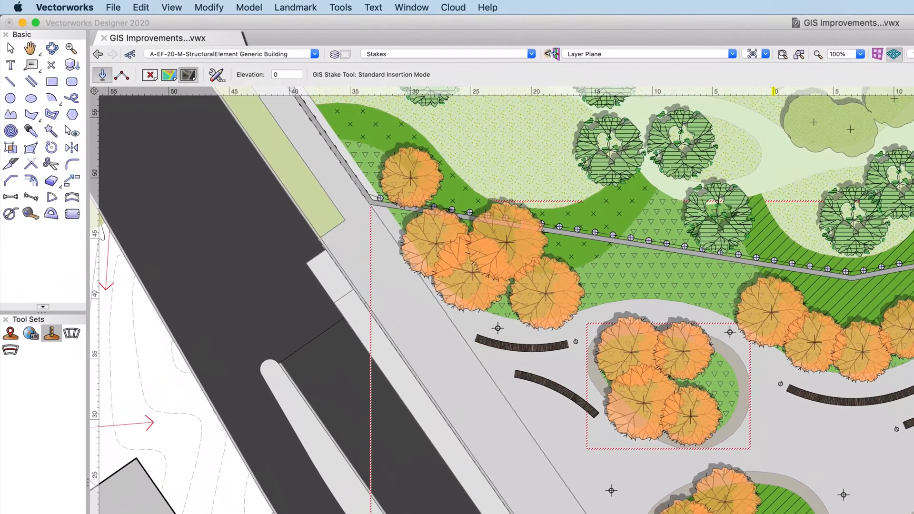
Activate the GIS Stake tool in Standard Insertion Mode on the site plan
{"action": "left_click", "coordinate": [50, 332]}
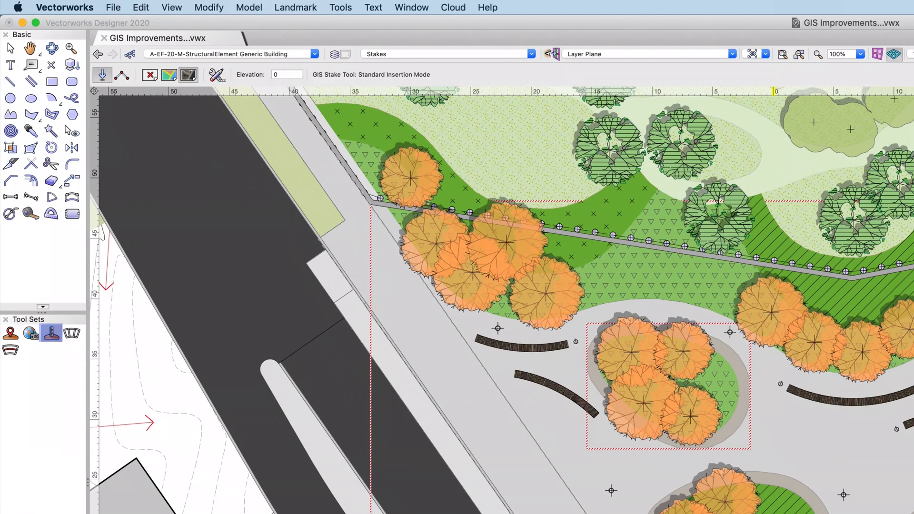